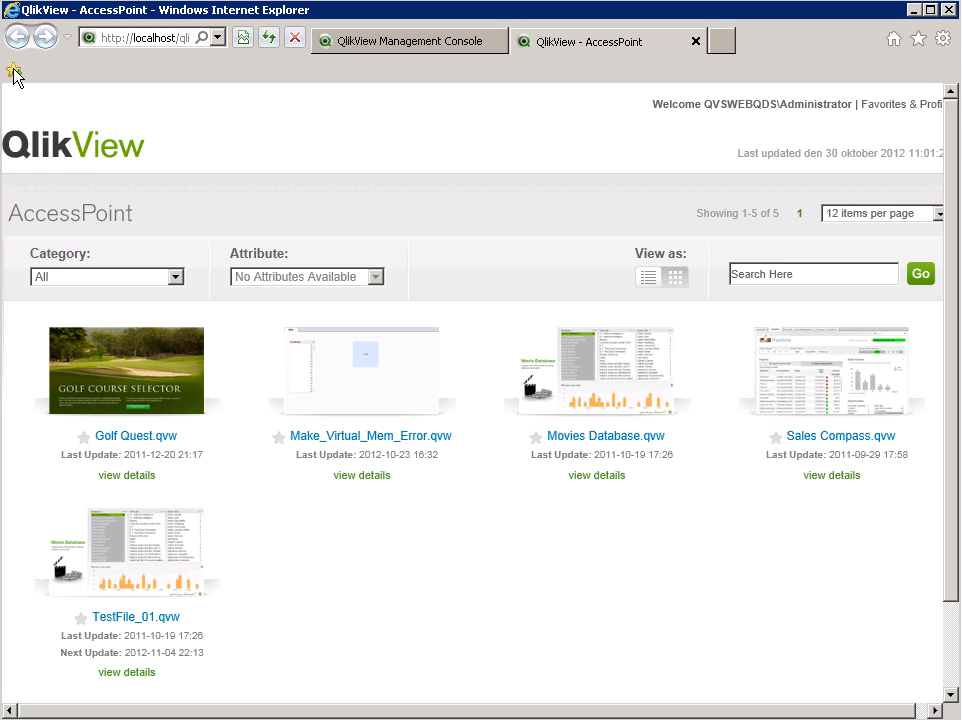
- Attempt to open the Golf Quest document and dismiss the access denied message
{"action": "left_click", "coordinate": [144, 436]}
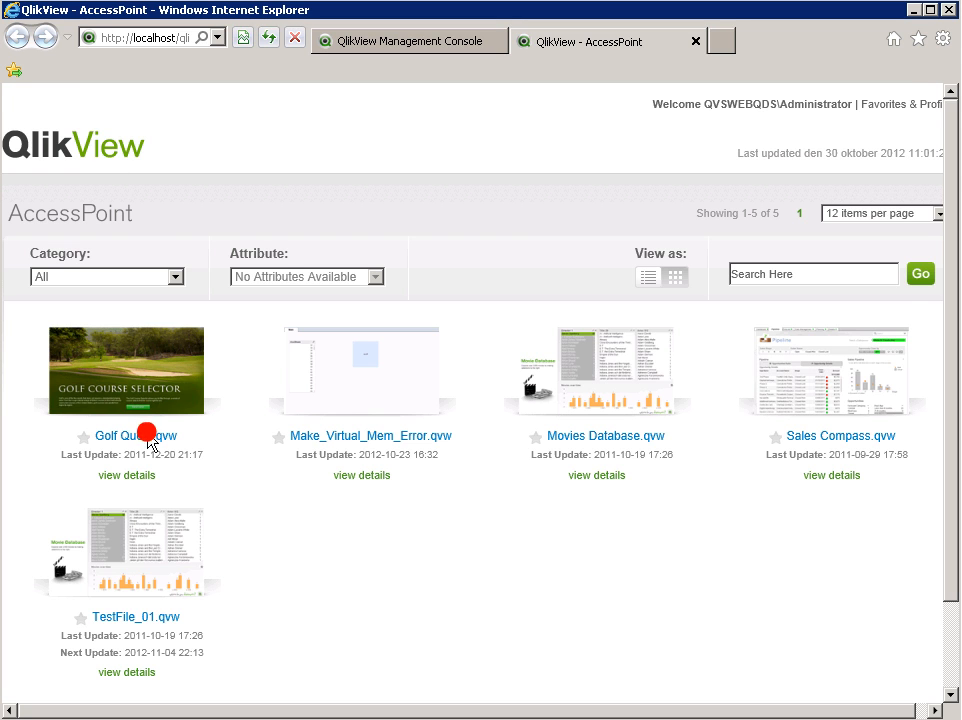
{"action": "left_click", "coordinate": [126, 436]}
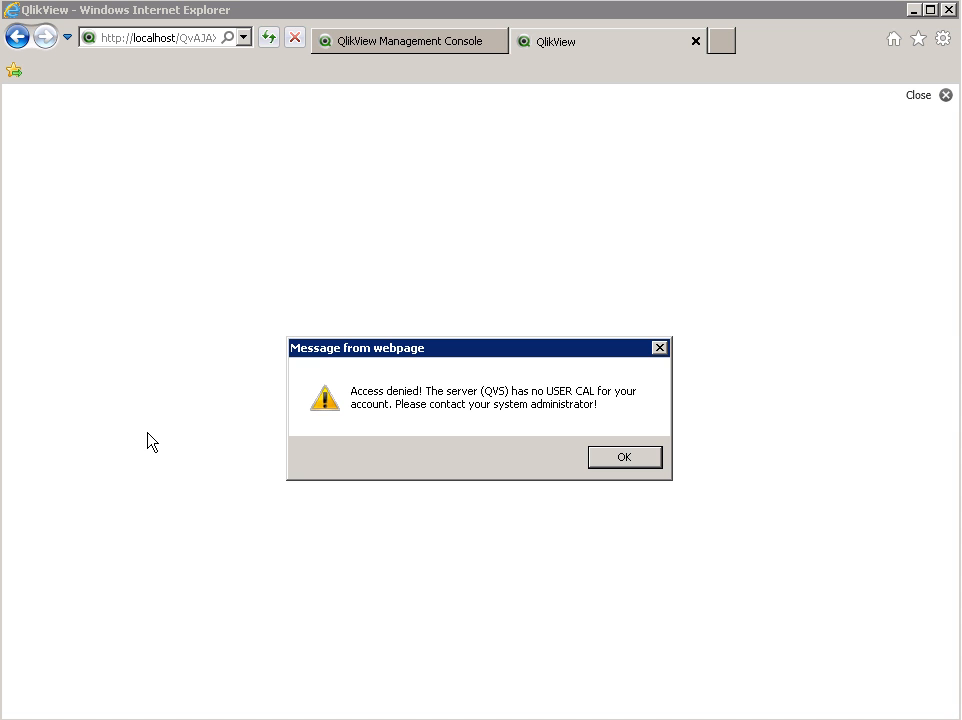
{"action": "left_click", "coordinate": [624, 456]}
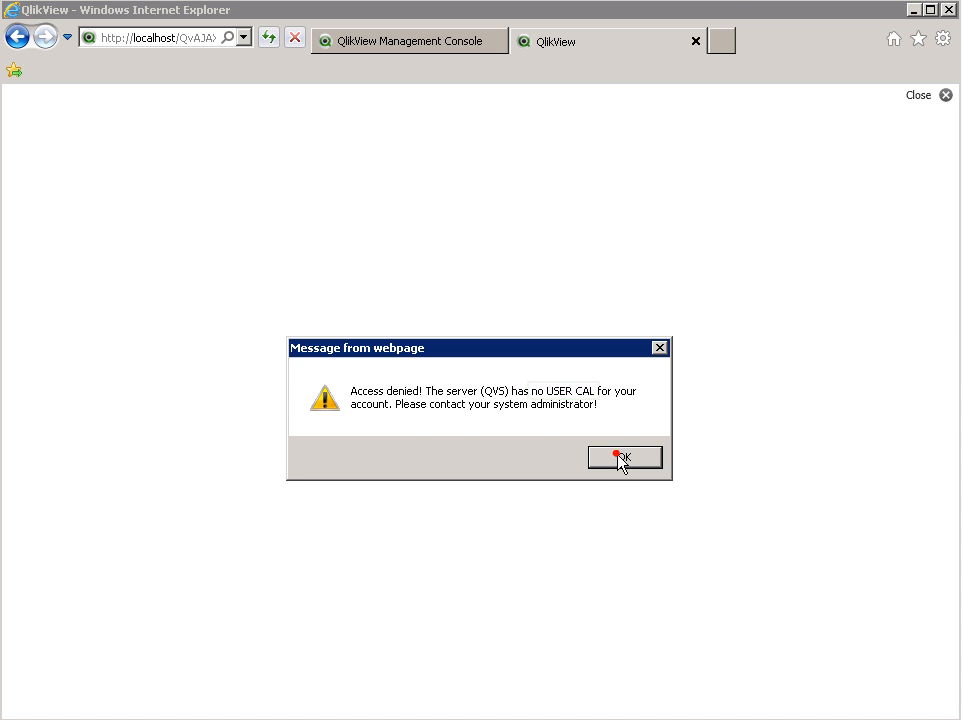
{"action": "left_click", "coordinate": [624, 456]}
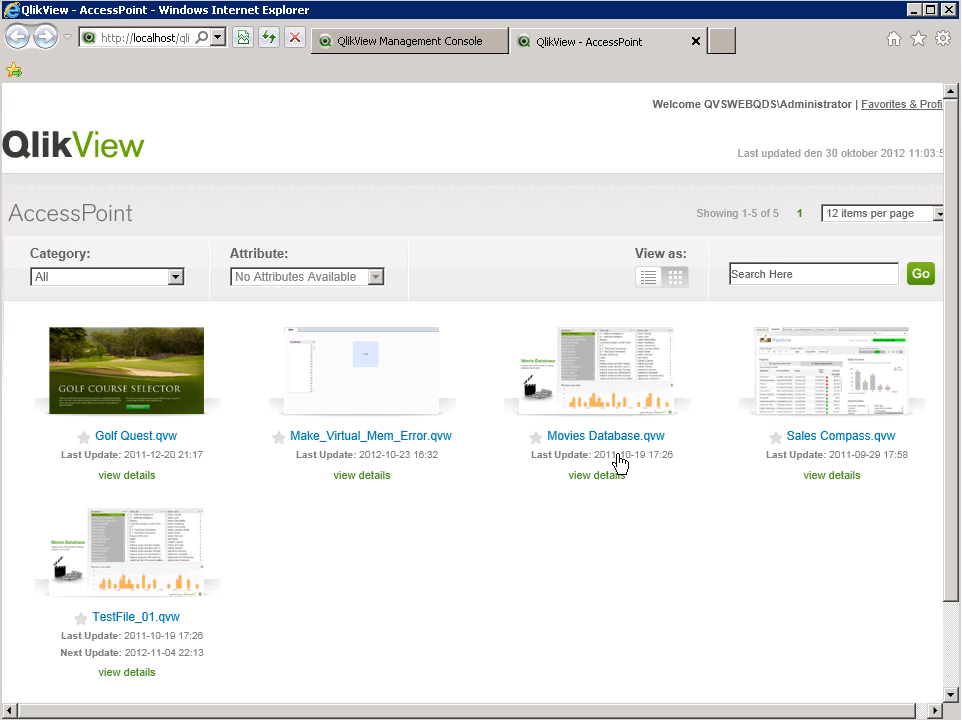
- View the signed-in Administrator profile under Favorites & Profile, then the server's Assigned CALs
{"action": "double_click", "coordinate": [778, 104]}
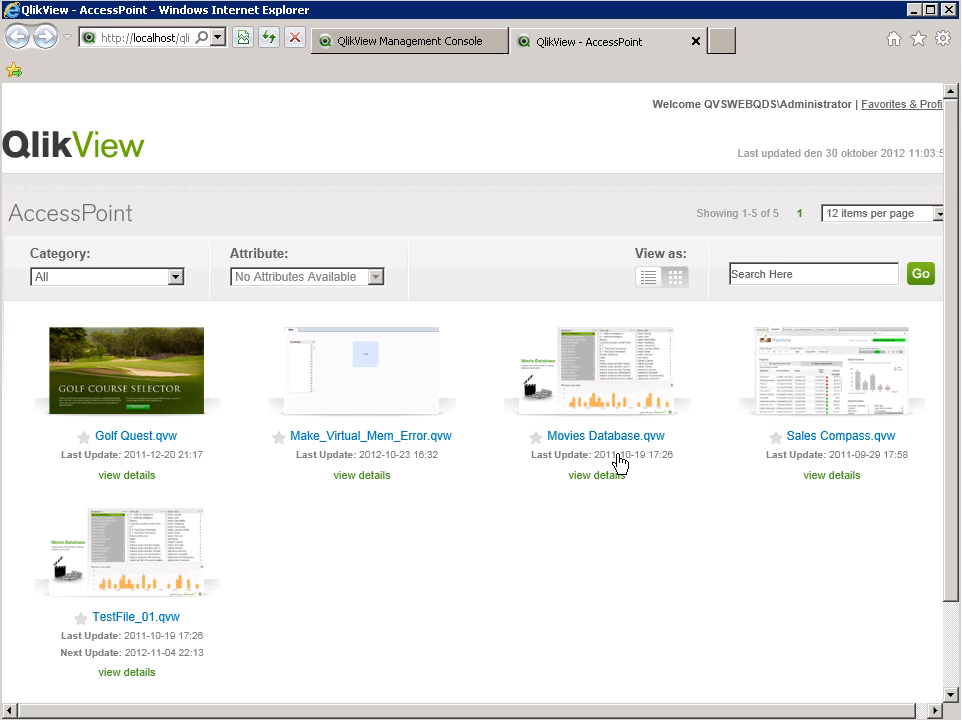
{"action": "left_click", "coordinate": [896, 104]}
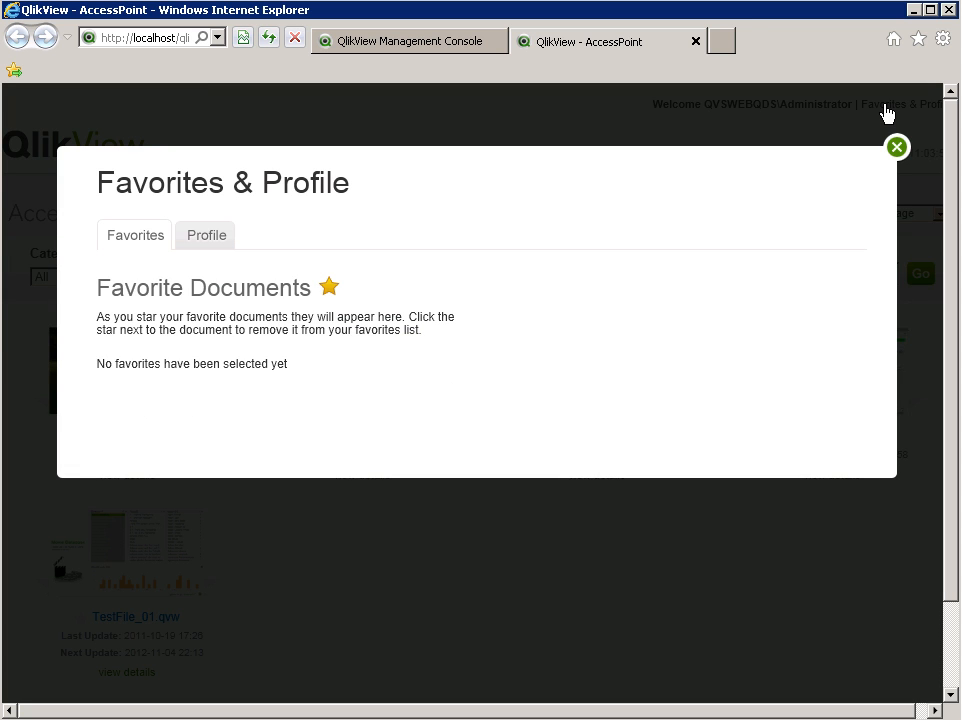
{"action": "mouse_move", "coordinate": [472, 132]}
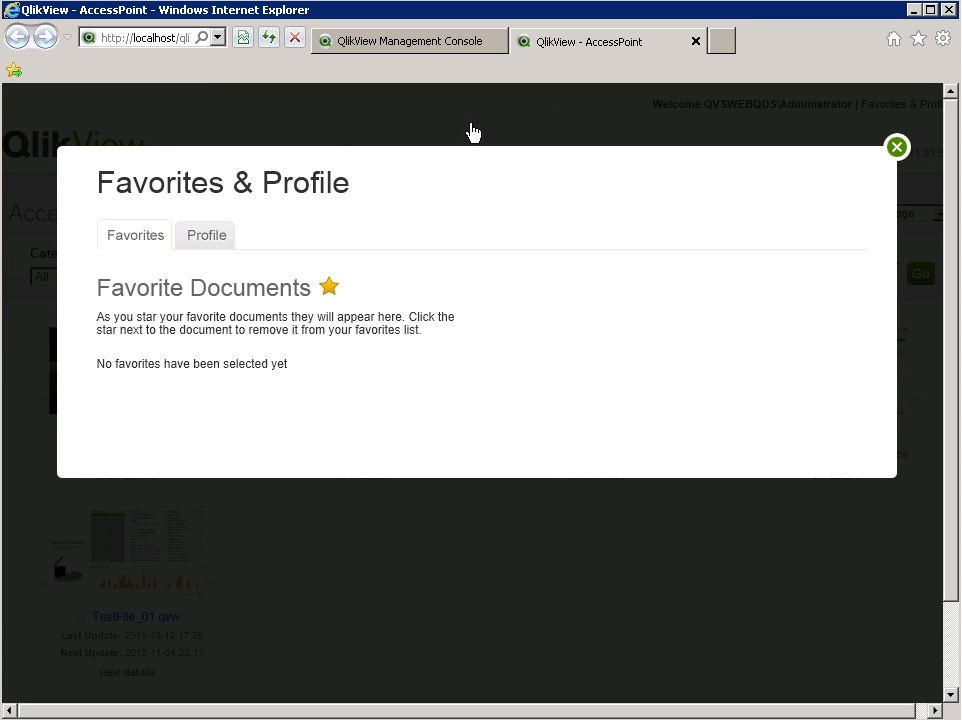
{"action": "left_click", "coordinate": [204, 236]}
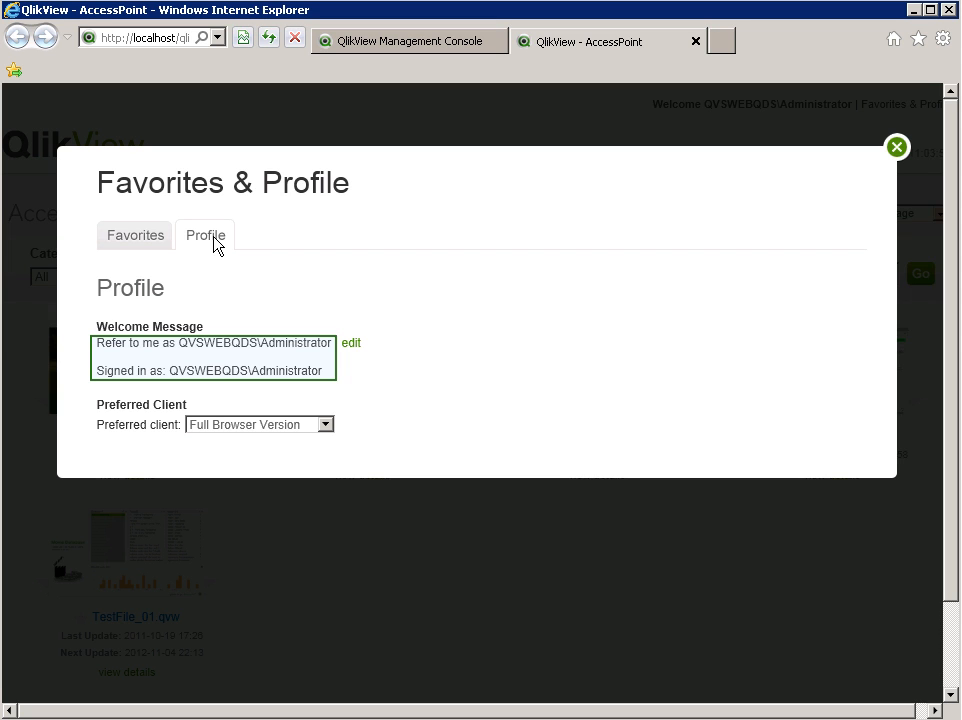
{"action": "left_click", "coordinate": [408, 40]}
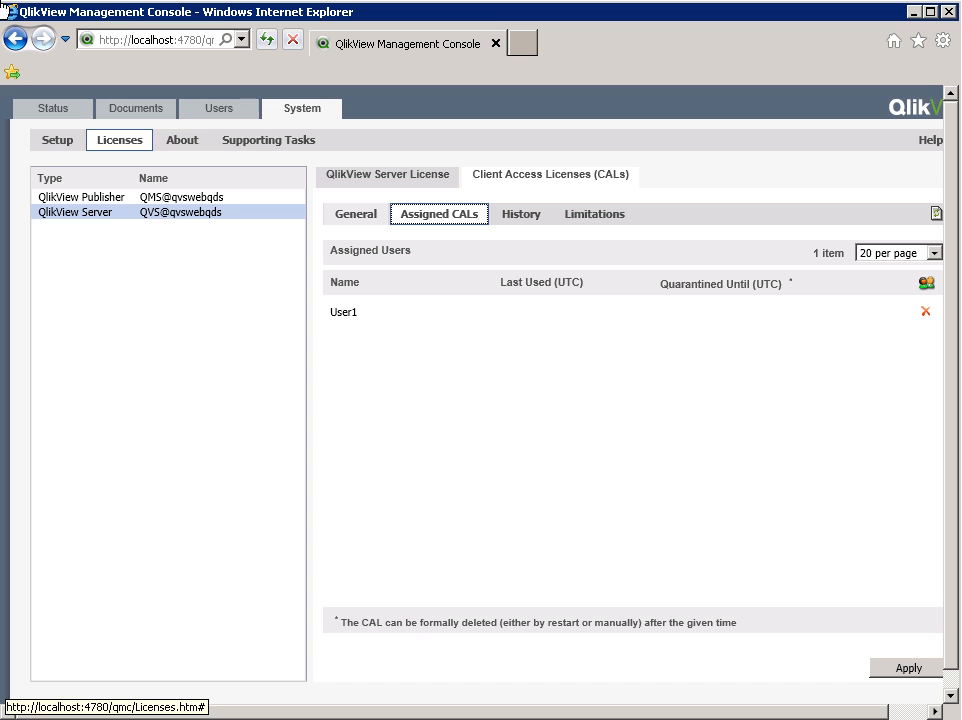
{"action": "left_click", "coordinate": [356, 214]}
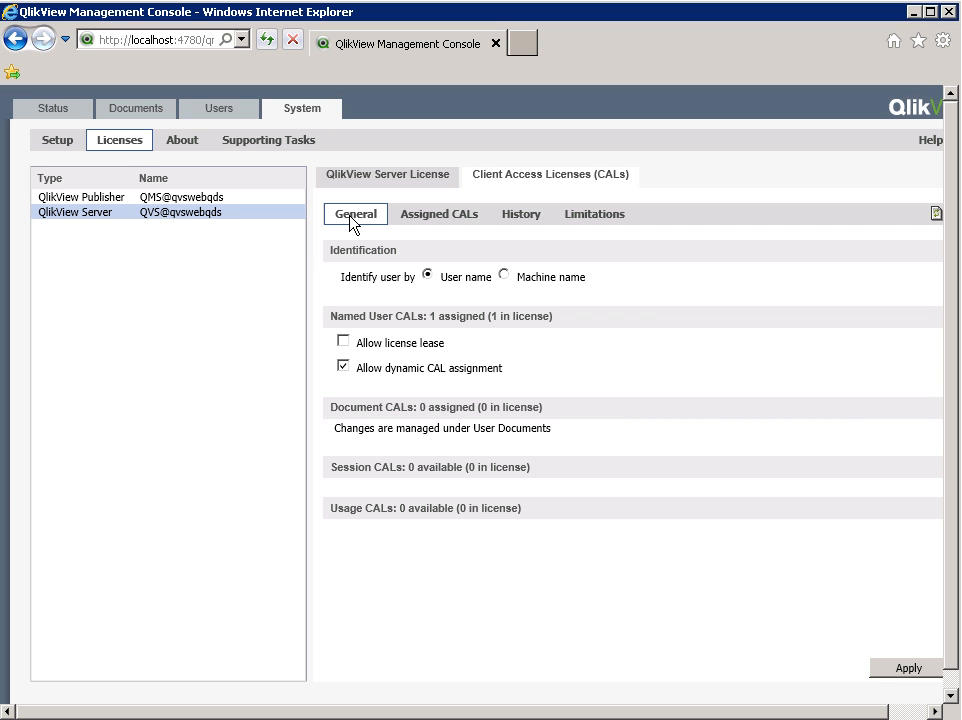
{"action": "left_click", "coordinate": [344, 368]}
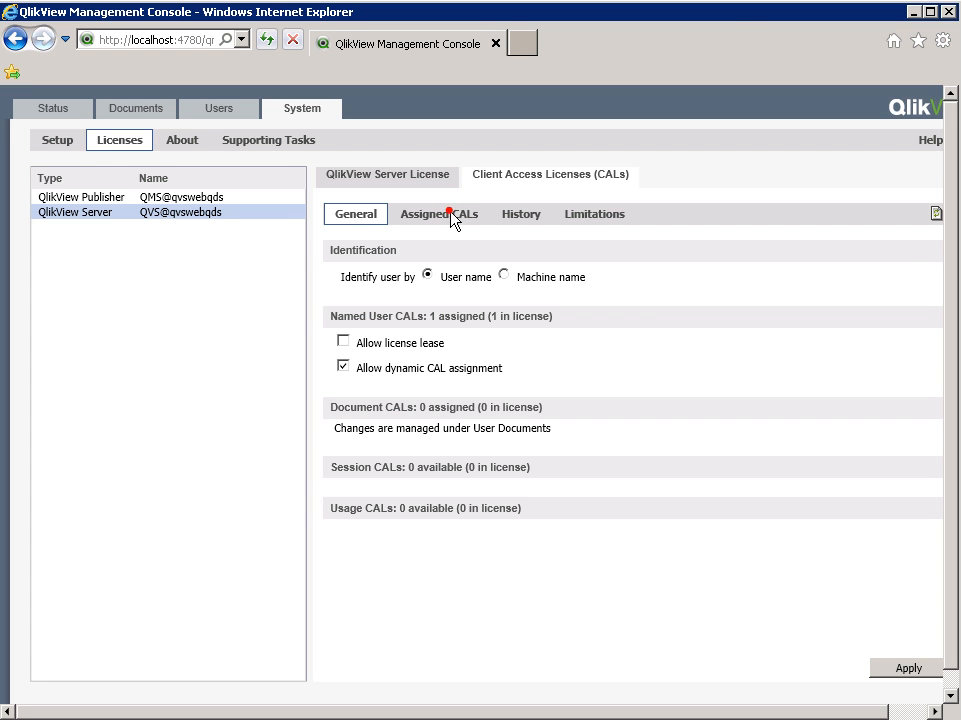
{"action": "left_click", "coordinate": [440, 212]}
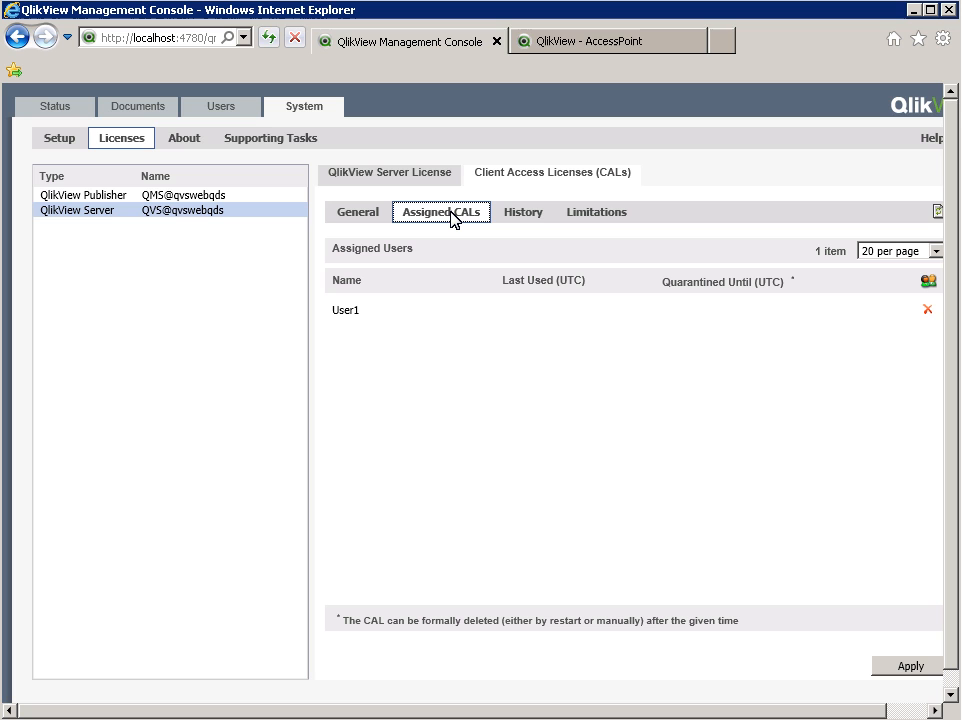
{"action": "left_click", "coordinate": [540, 296]}
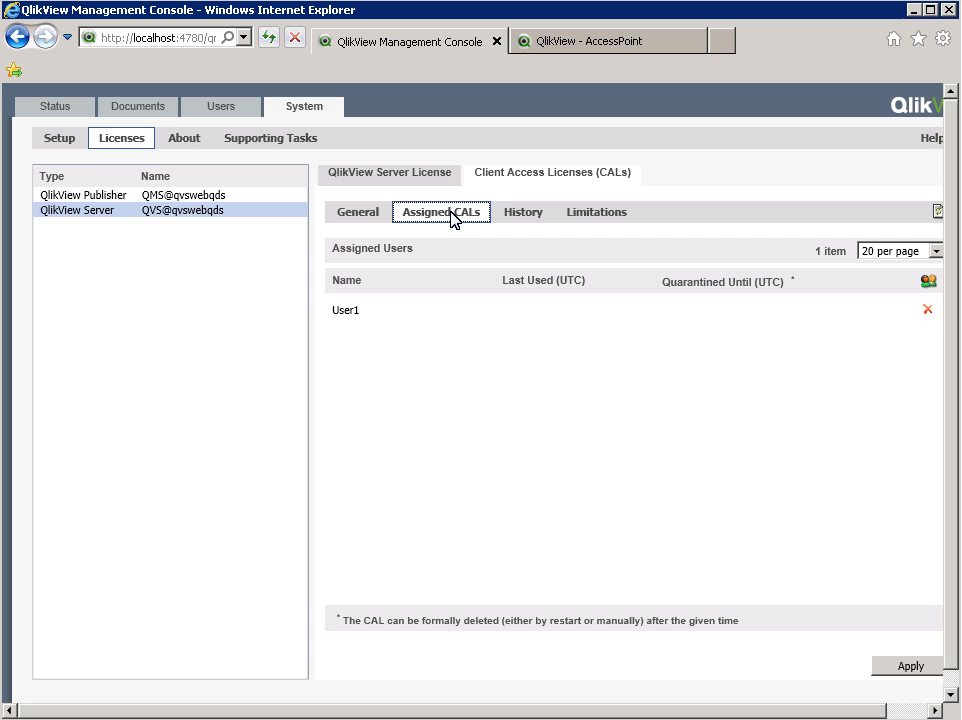
{"action": "mouse_move", "coordinate": [846, 252]}
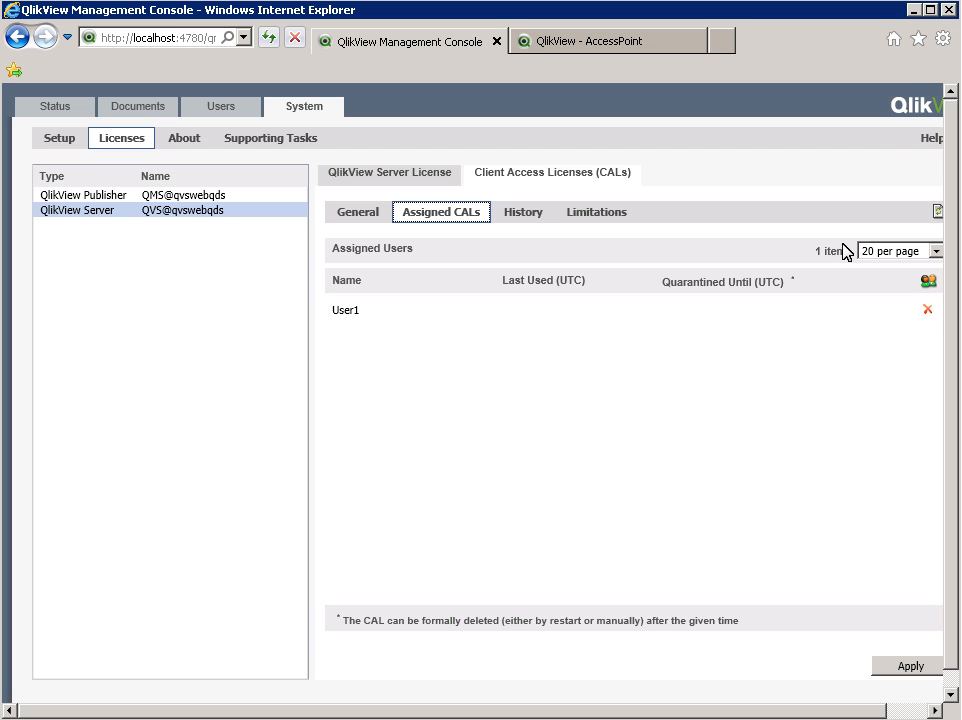
- Remove User1's assigned CAL, open Golf Quest from AccessPoint, and return to Assigned CALs
{"action": "left_click", "coordinate": [926, 308]}
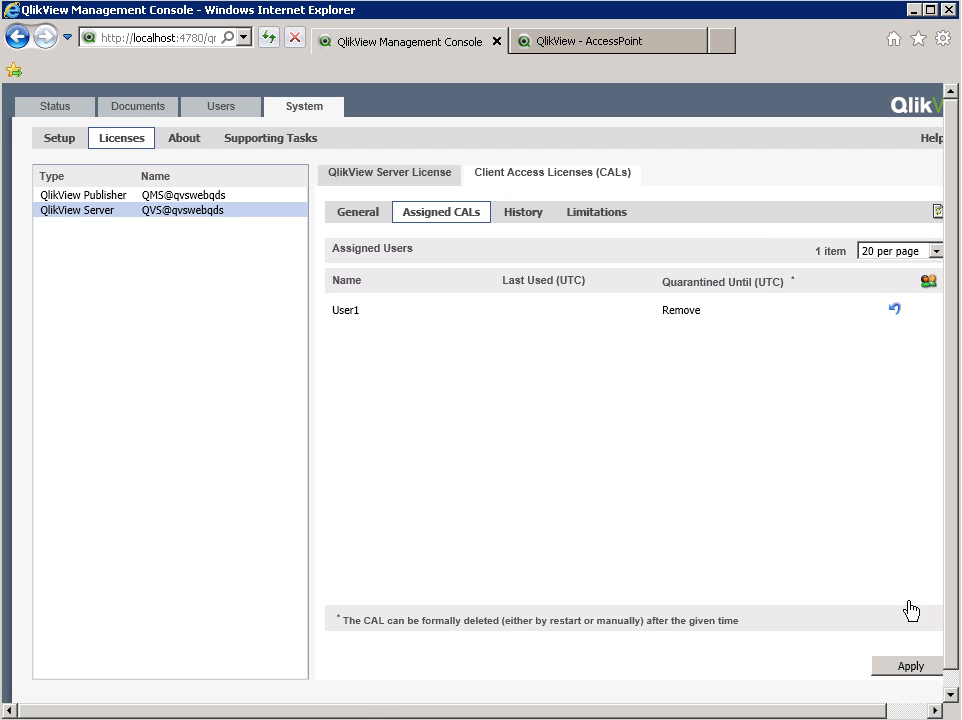
{"action": "left_click", "coordinate": [604, 40]}
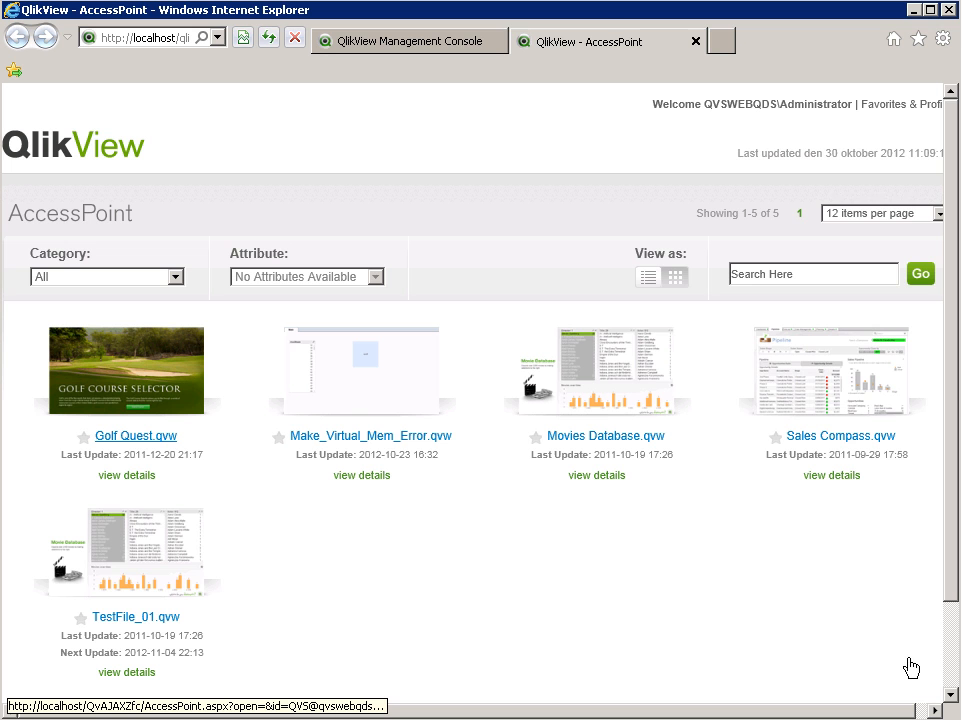
{"action": "left_click", "coordinate": [136, 436]}
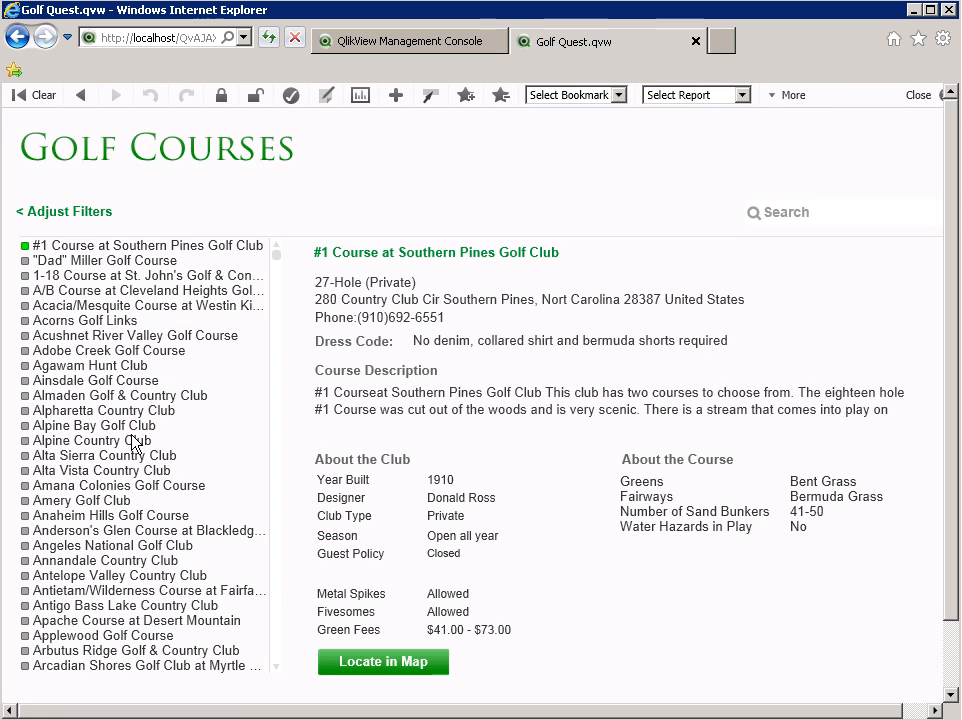
{"action": "mouse_move", "coordinate": [416, 184]}
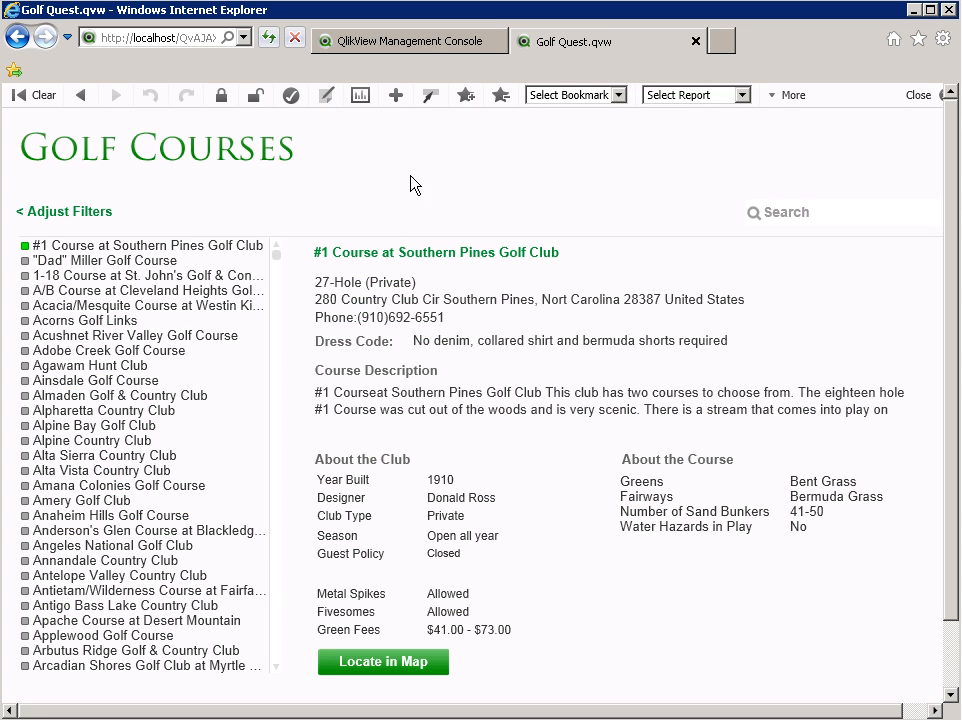
{"action": "left_click", "coordinate": [408, 40]}
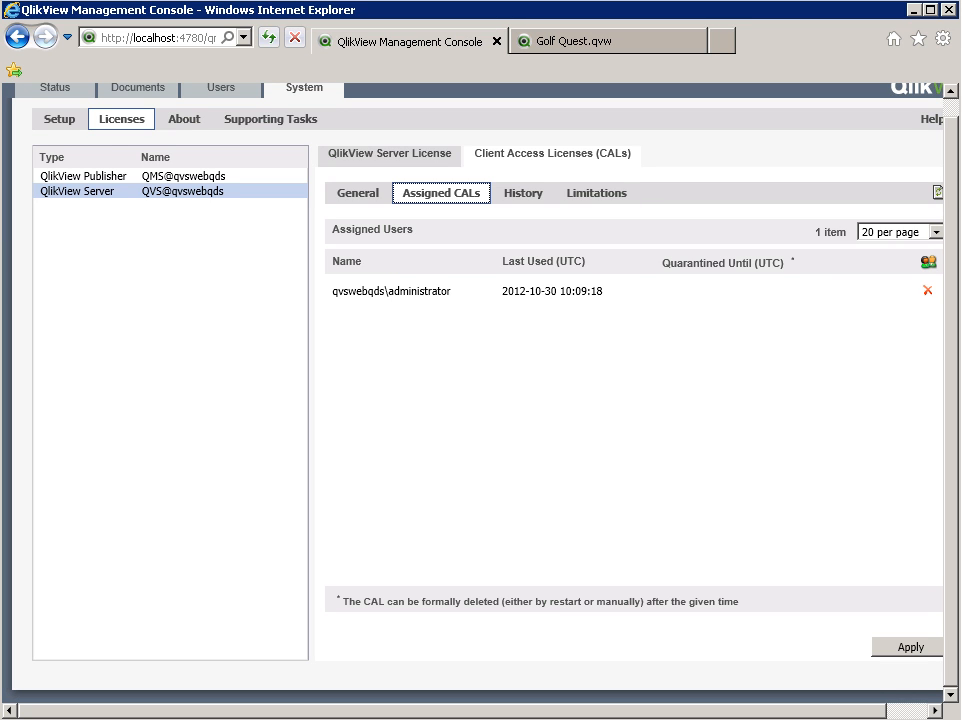
{"action": "left_click", "coordinate": [450, 290]}
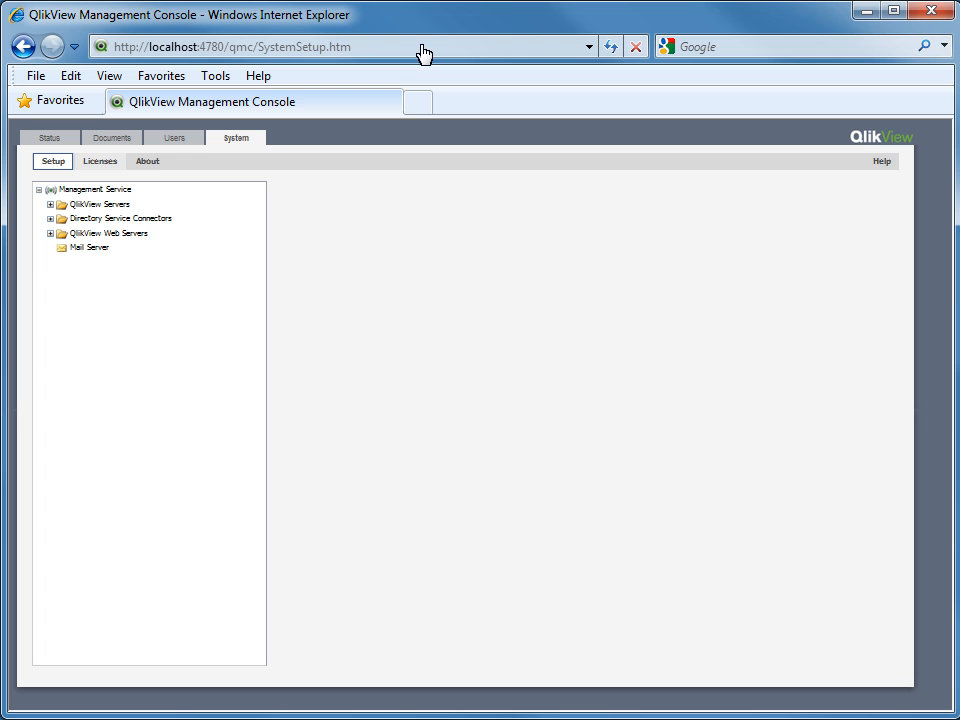
{"action": "mouse_move", "coordinate": [252, 68]}
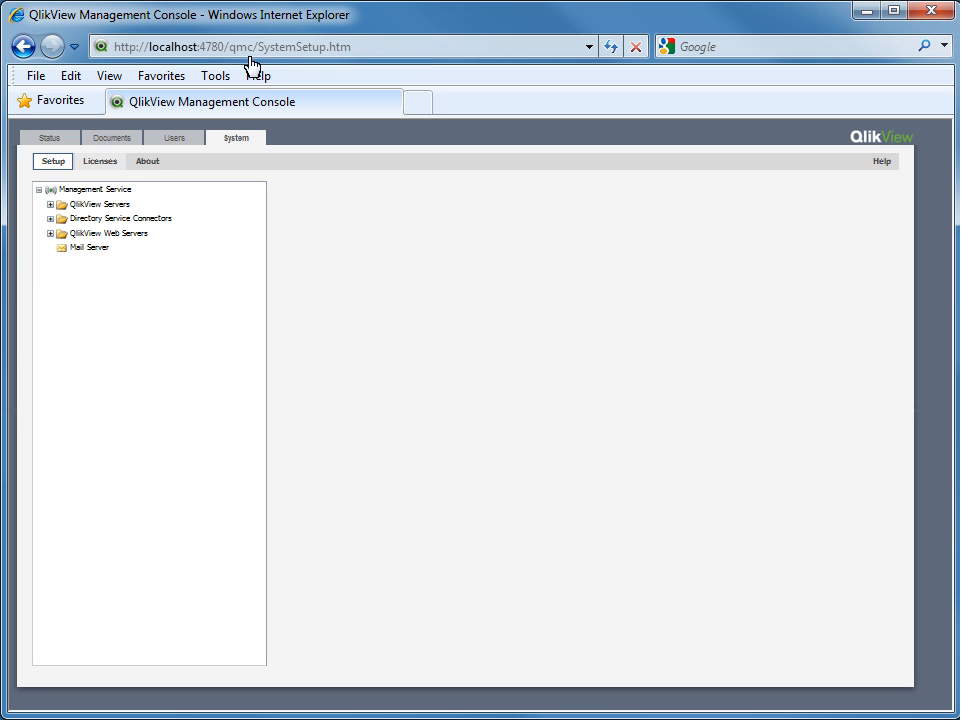
- Enable Allow license lease for the QlikView Server's named user CALs under System > Licenses
{"action": "left_click", "coordinate": [100, 160]}
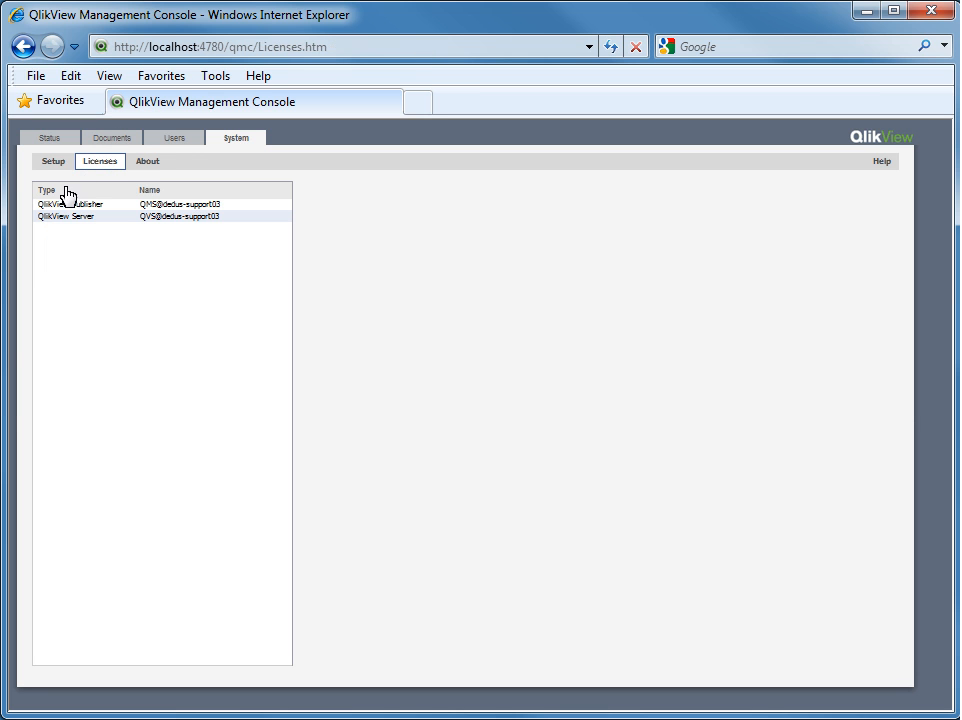
{"action": "left_click", "coordinate": [66, 216]}
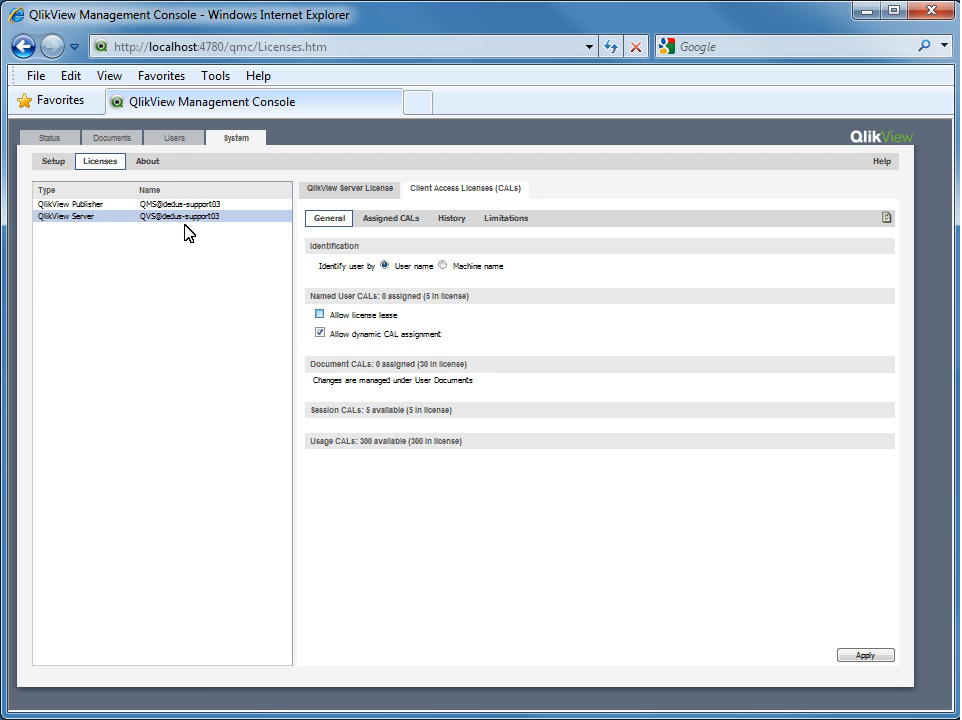
{"action": "left_click", "coordinate": [320, 314]}
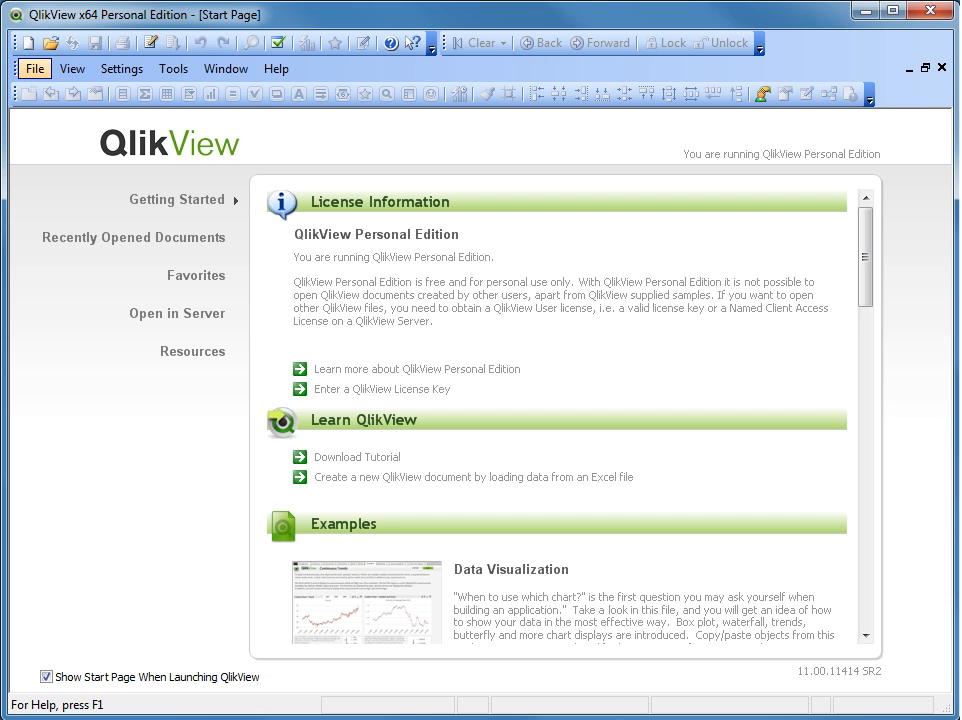
- Open Golf Quest.qvw from the localhost server via File > Open in Server, then close it
{"action": "left_click", "coordinate": [34, 68]}
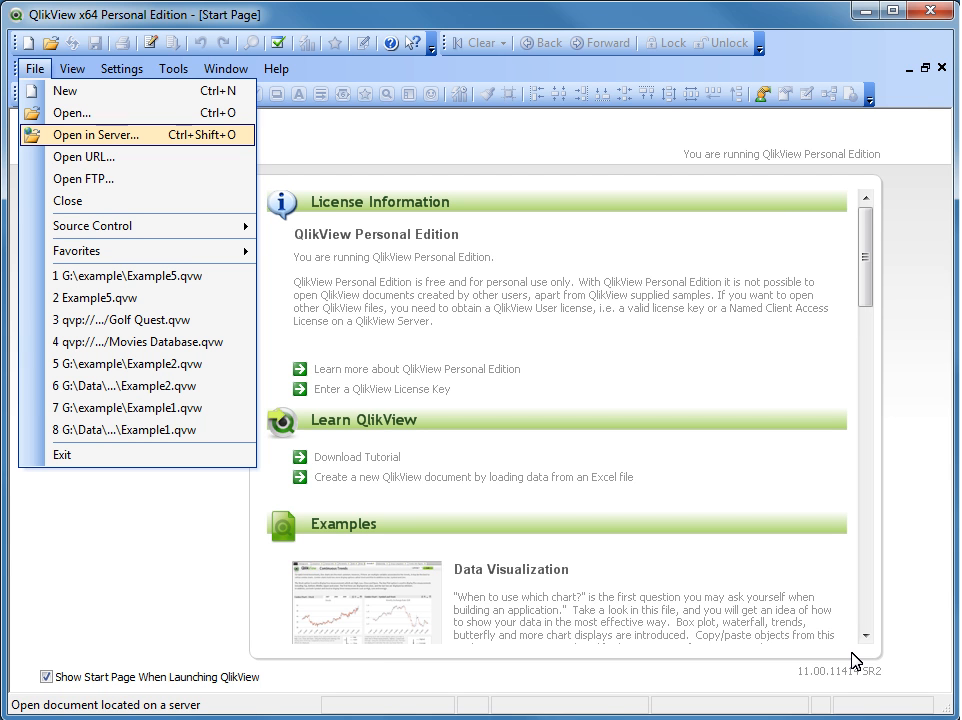
{"action": "left_click", "coordinate": [96, 134]}
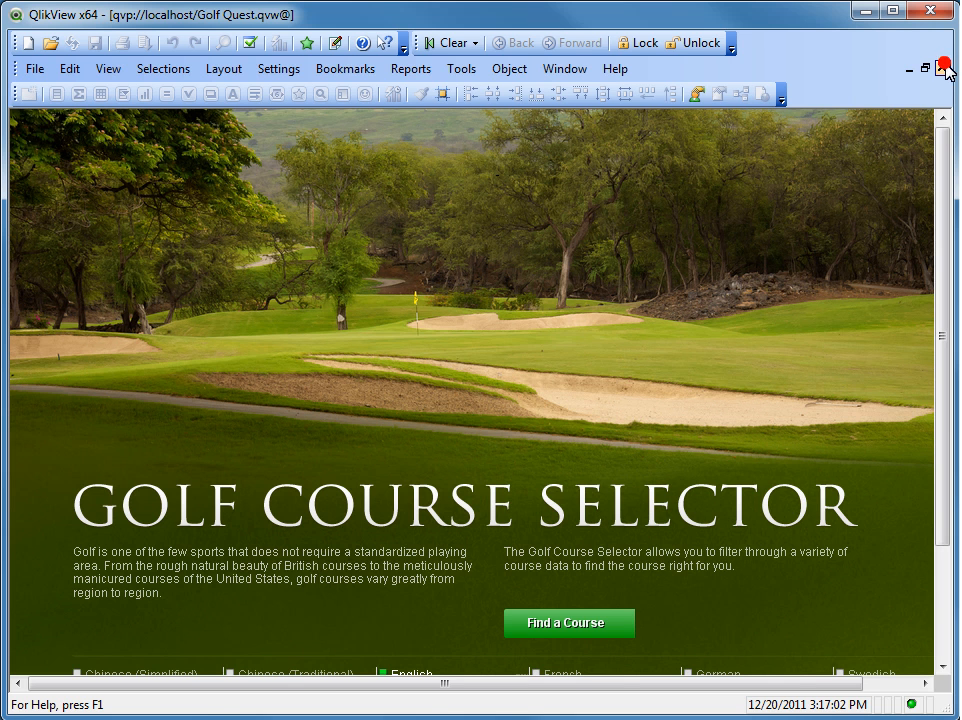
{"action": "left_click", "coordinate": [940, 62]}
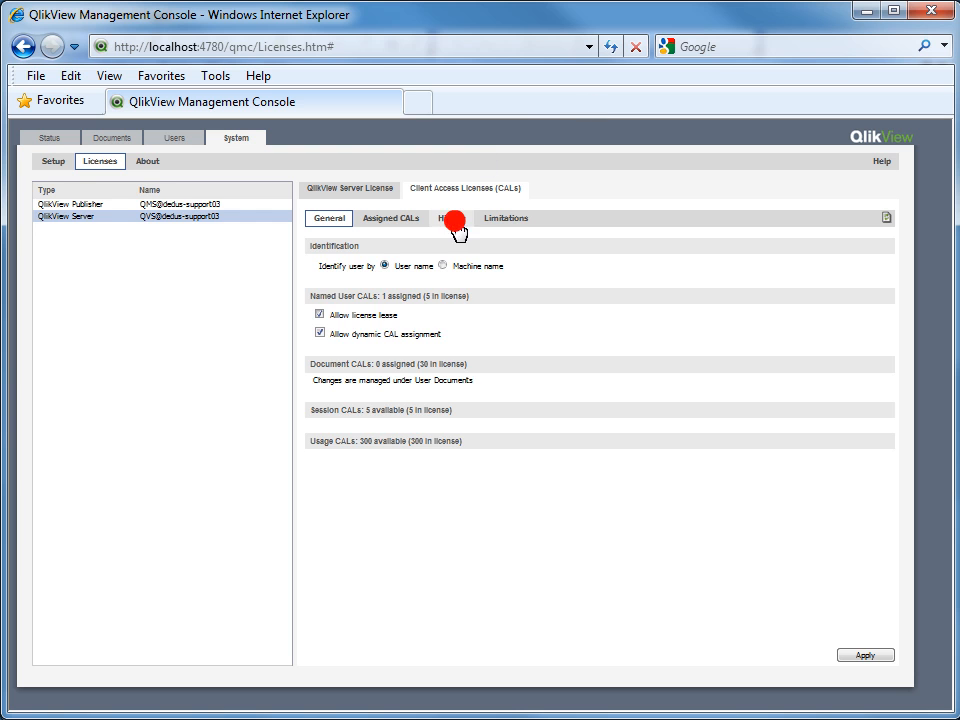
- View the QlikView Server's Assigned CALs after the license lease
{"action": "left_click", "coordinate": [452, 218]}
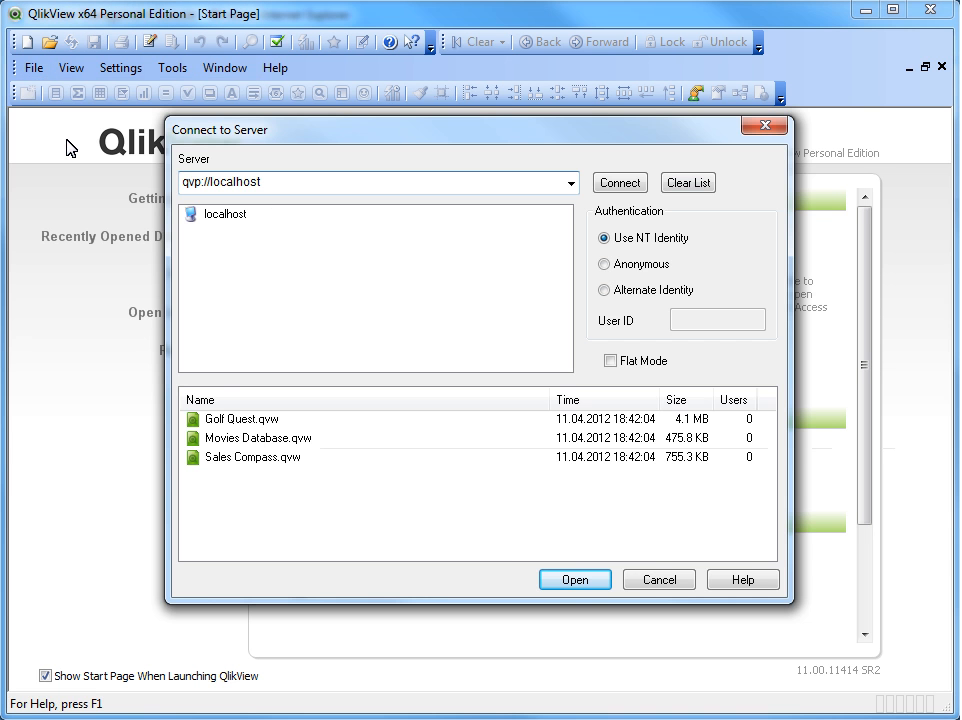
{"action": "mouse_move", "coordinate": [220, 320]}
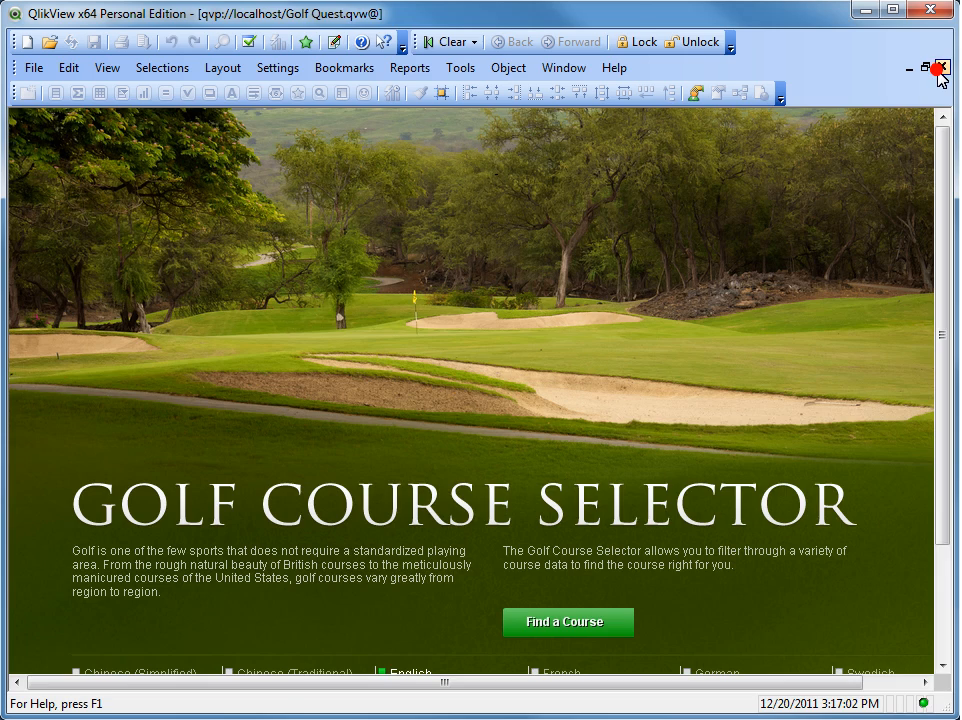
- Close the Golf Quest document opened from localhost in Personal Edition
{"action": "left_click", "coordinate": [938, 68]}
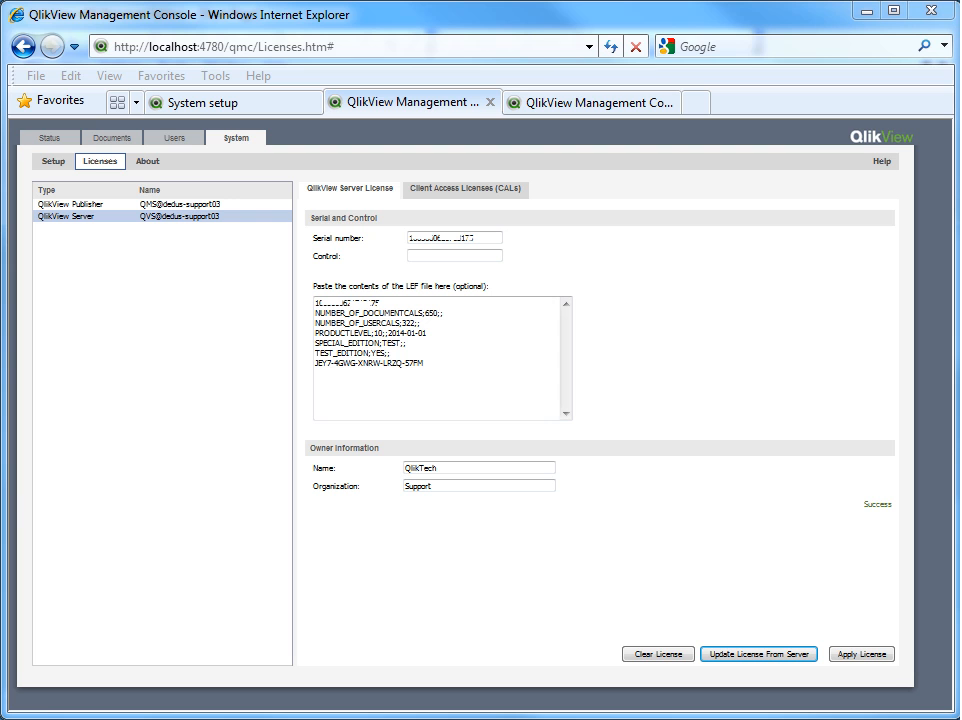
- Inspect the QlikView Server License LEF contents for TEST_EDITION;YES
{"action": "double_click", "coordinate": [350, 352]}
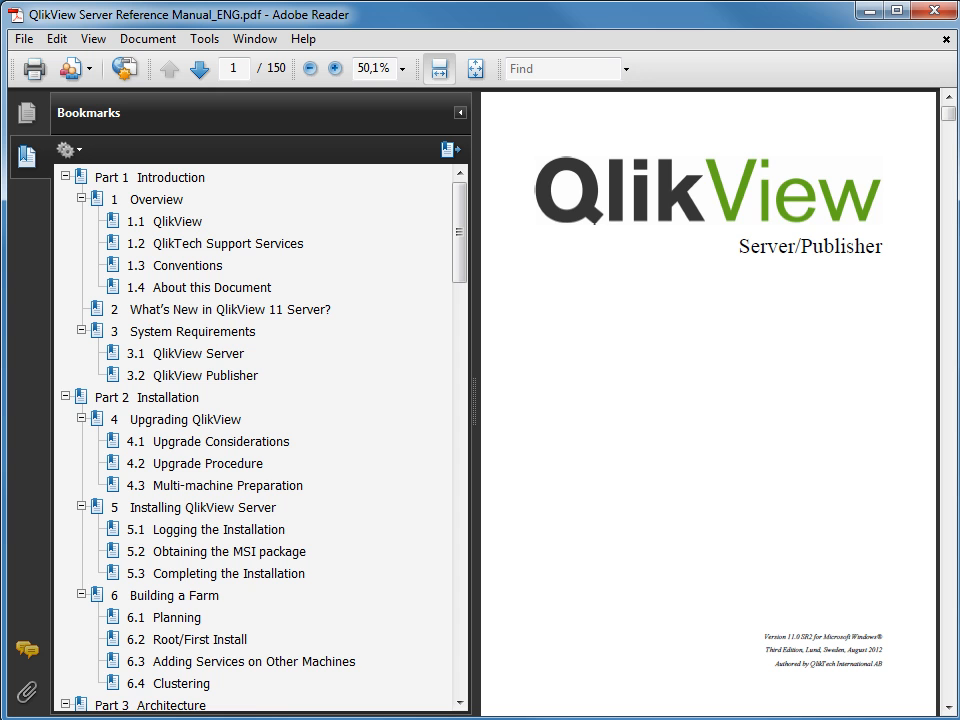
- Browse the QlikView Server Reference Manual's chapter bookmarks in Adobe Reader
{"action": "left_click", "coordinate": [194, 338]}
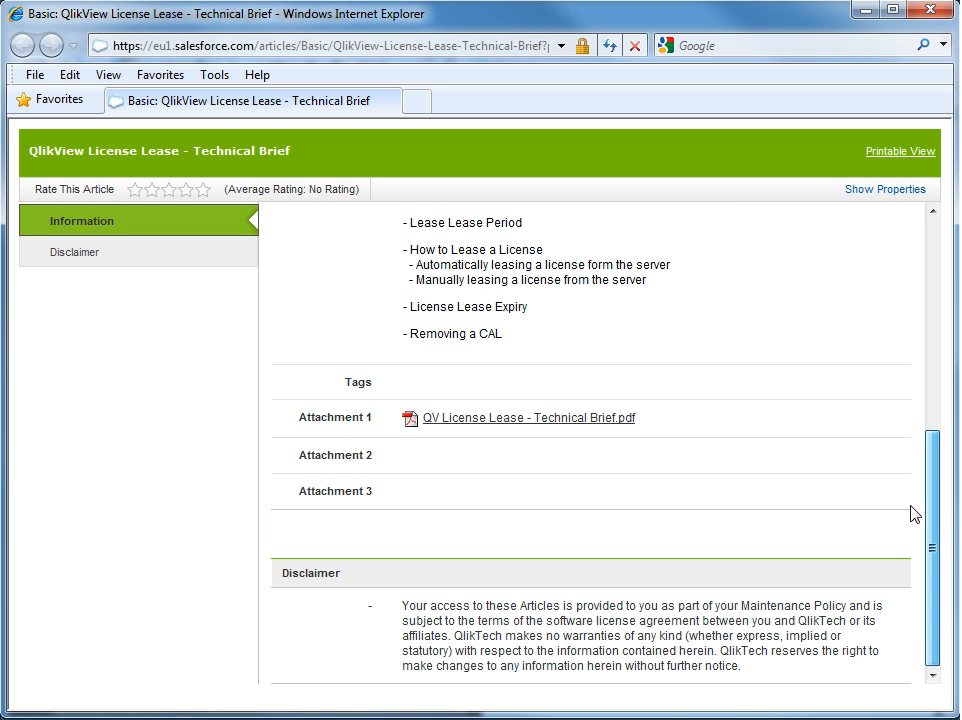
{"action": "mouse_move", "coordinate": [912, 516]}
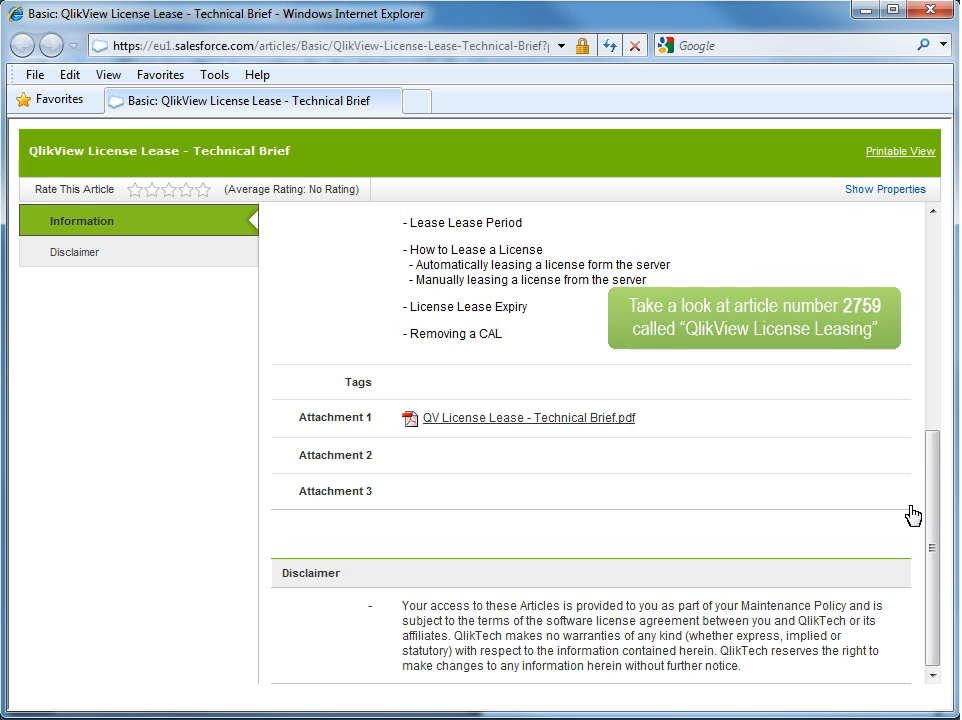
- Open the QV License Lease - Technical Brief.pdf attachment directly from the File Download dialog
{"action": "left_click", "coordinate": [528, 418]}
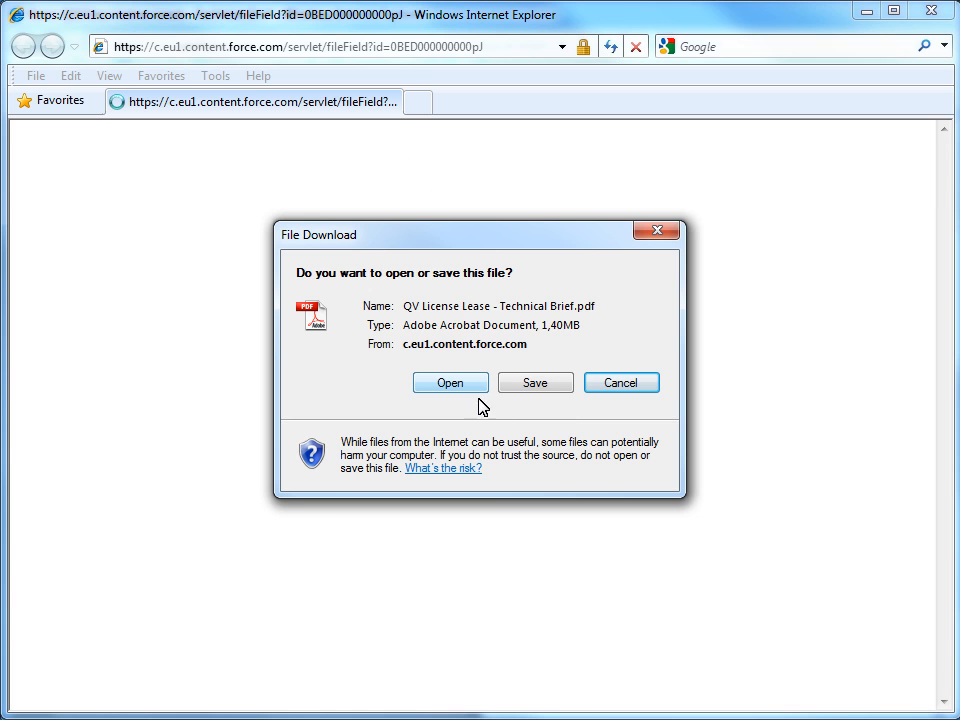
{"action": "left_click", "coordinate": [450, 382]}
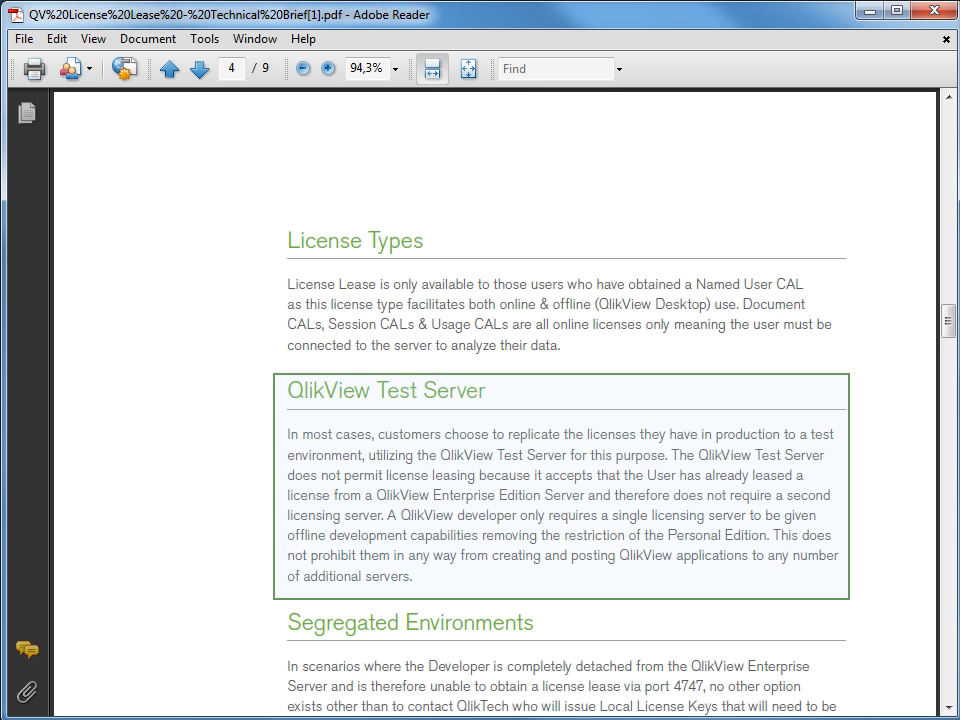